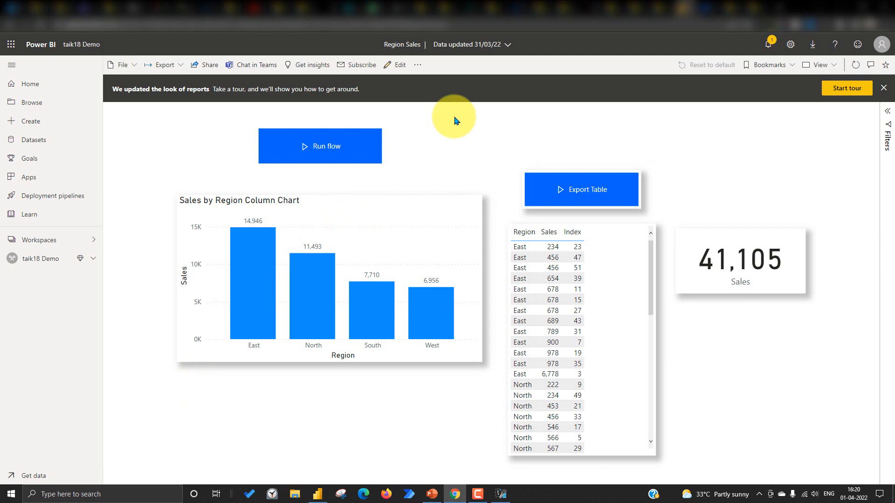
pyautogui.moveTo(457, 118)
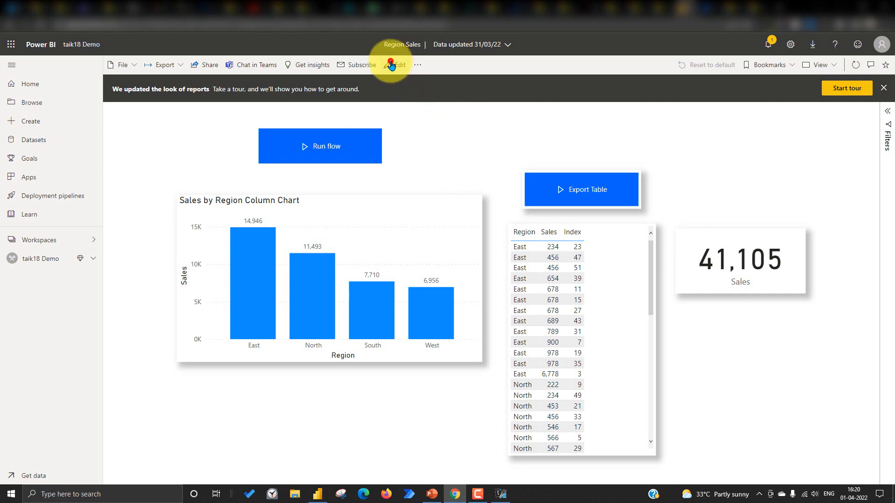
# Step: Put the Region Sales report in edit mode and add a Power Automate visual below the chart
pyautogui.click(393, 64)
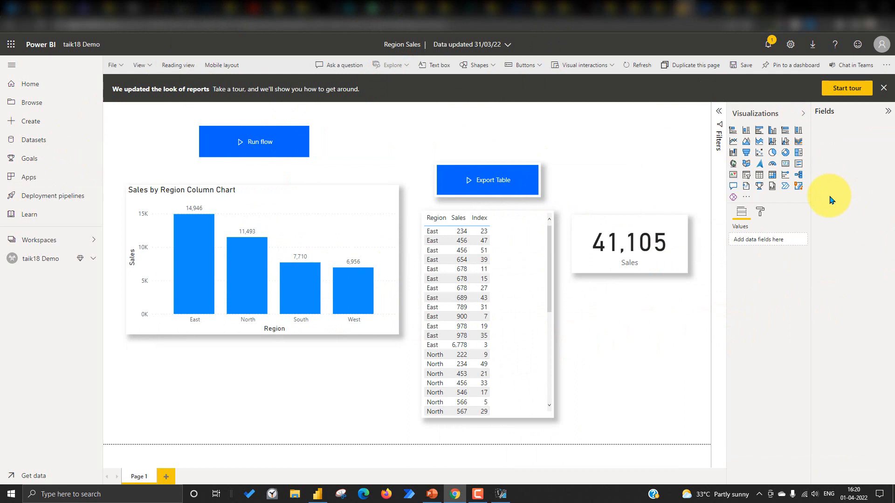
pyautogui.click(784, 185)
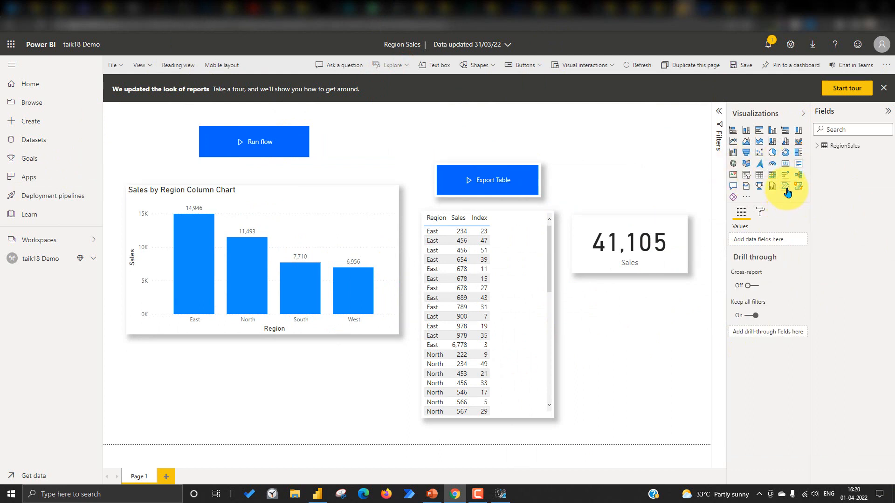
pyautogui.moveTo(786, 188)
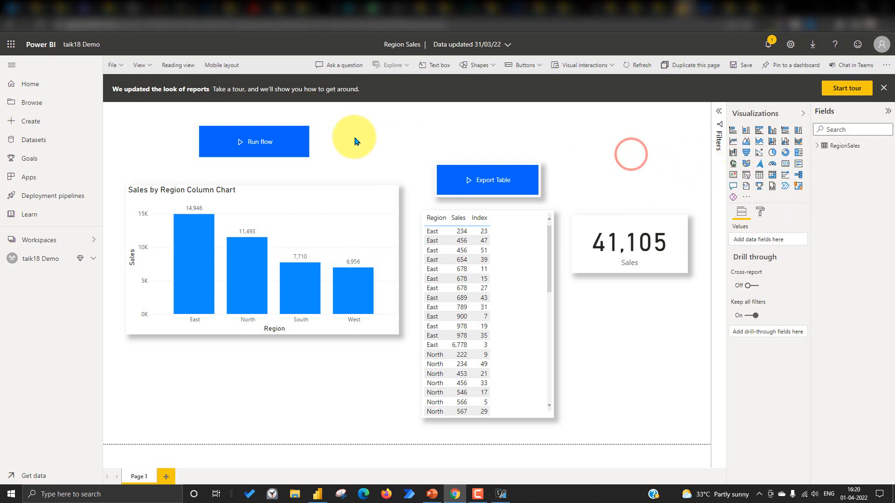
pyautogui.moveTo(785, 186)
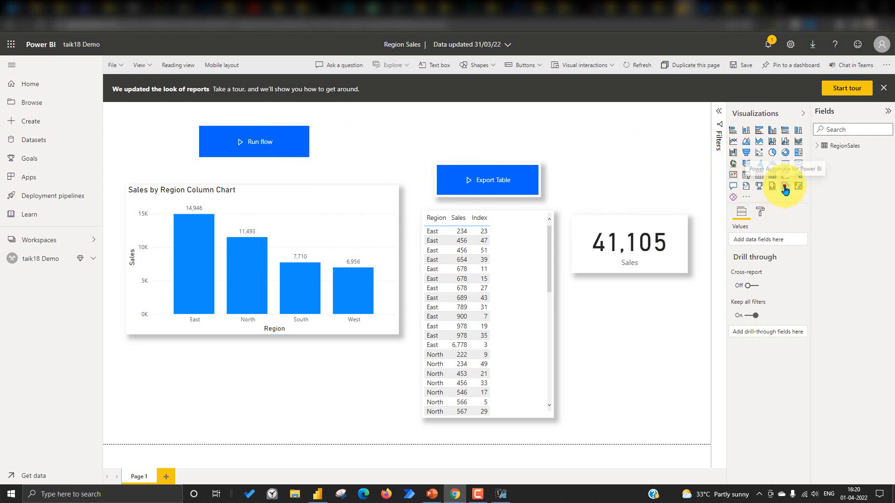
pyautogui.click(785, 186)
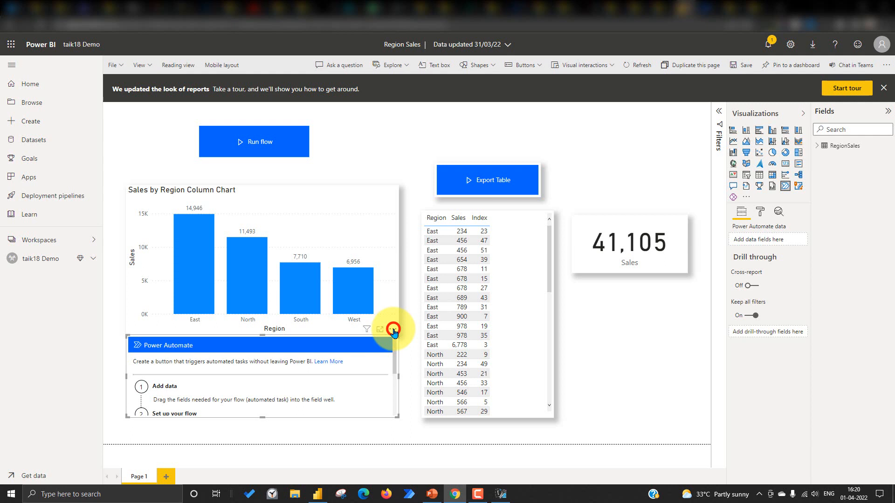
pyautogui.click(392, 329)
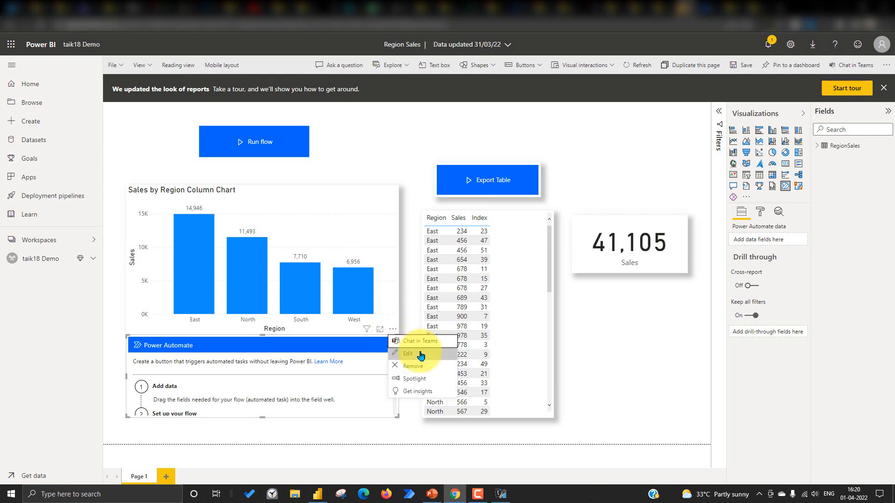
# Step: Edit the Power Automate visual and open the existing Refresh Power BI Dataset flow
pyautogui.click(407, 354)
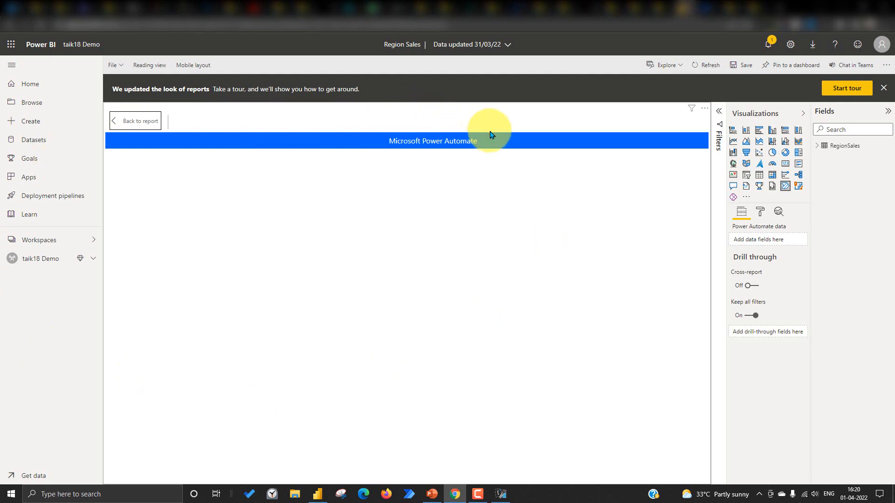
pyautogui.moveTo(748, 345)
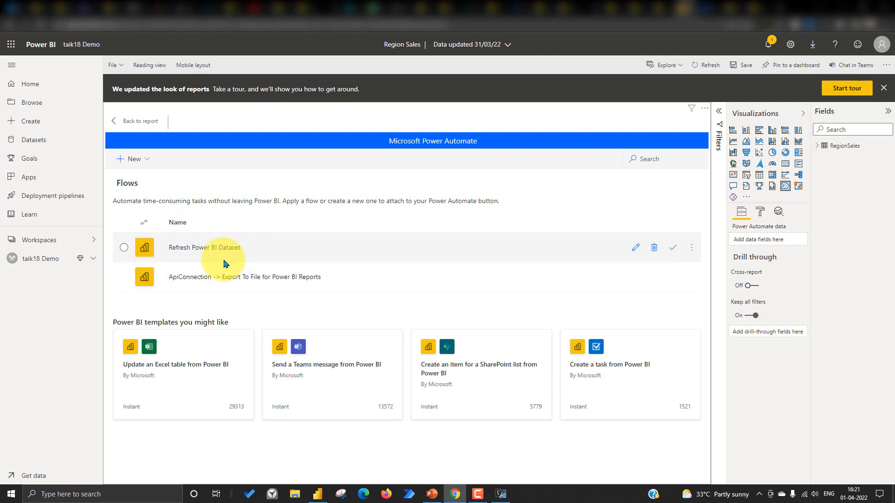
pyautogui.moveTo(204, 247)
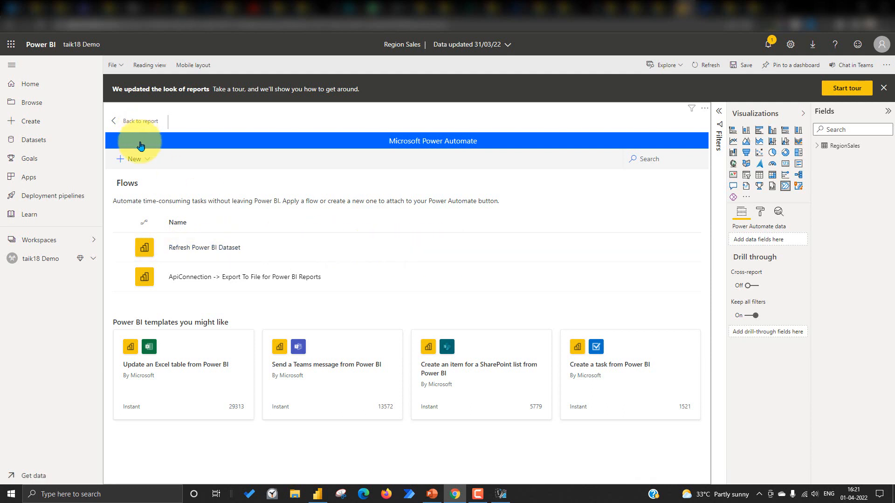
pyautogui.click(132, 158)
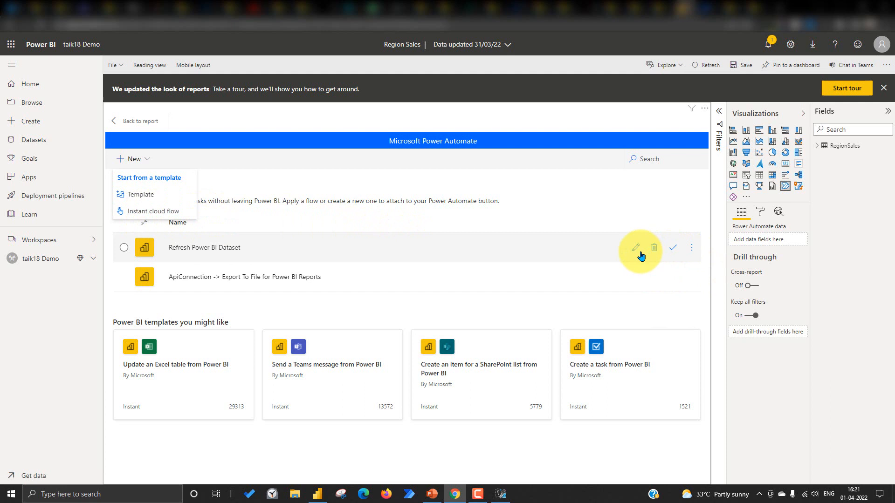
pyautogui.click(634, 247)
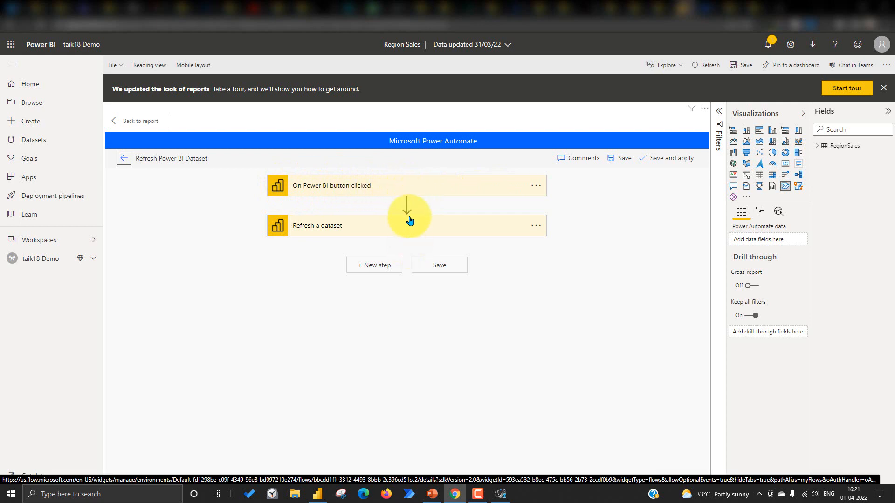
# Step: Add a Power BI 'Refresh a dataset' action after the trigger, targeting the Region Sales dataset
pyautogui.click(407, 206)
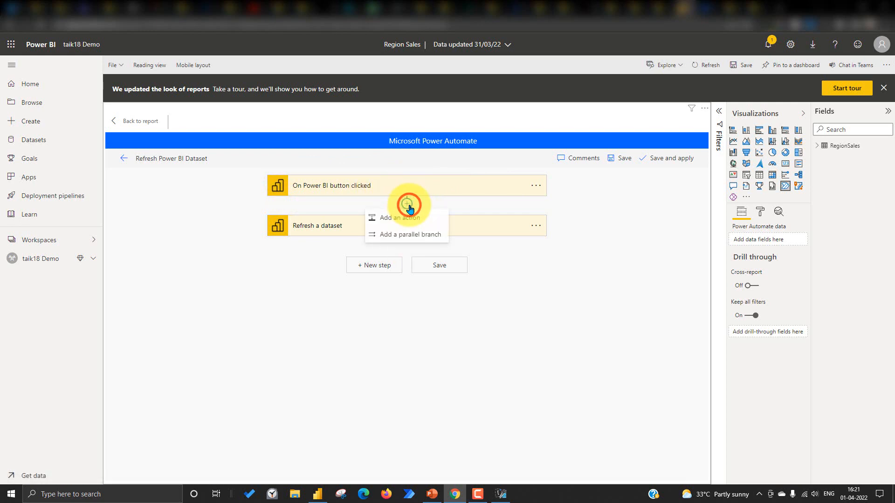
pyautogui.moveTo(434, 221)
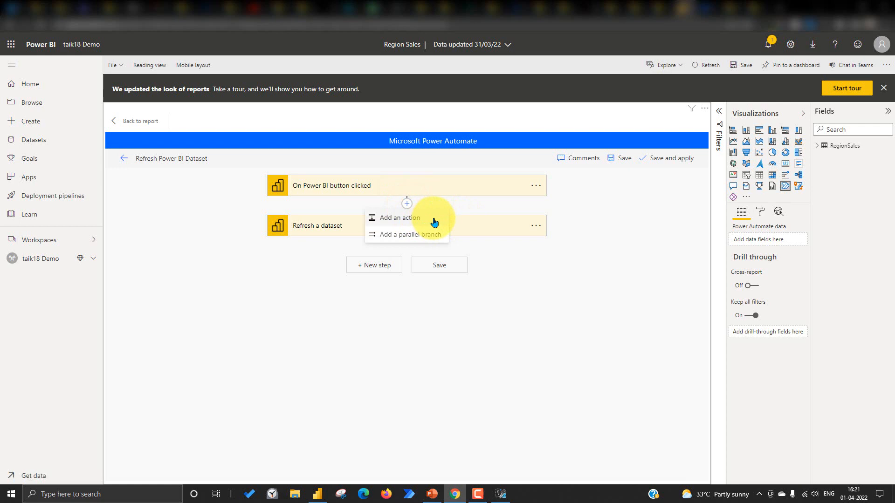
pyautogui.click(400, 218)
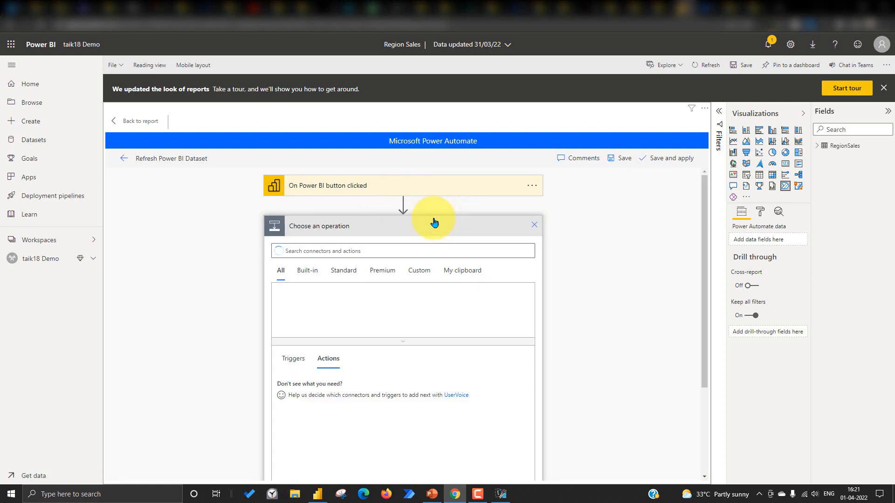
pyautogui.write('power bi')
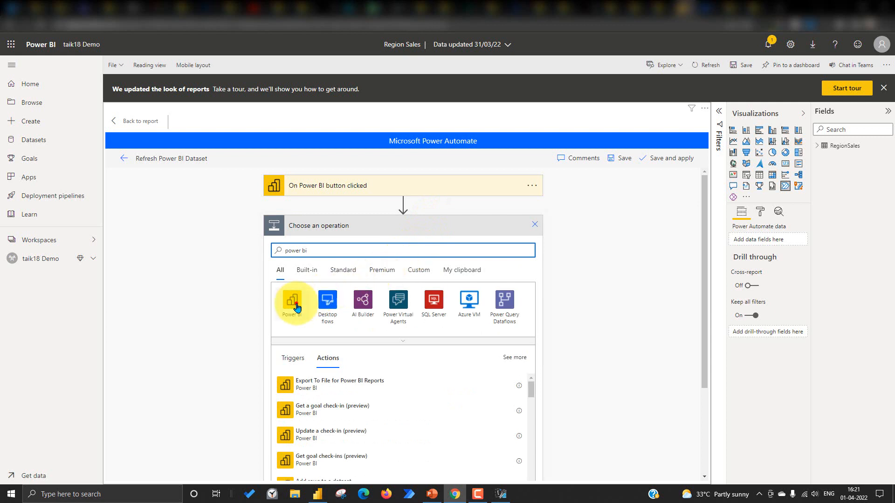
pyautogui.click(296, 303)
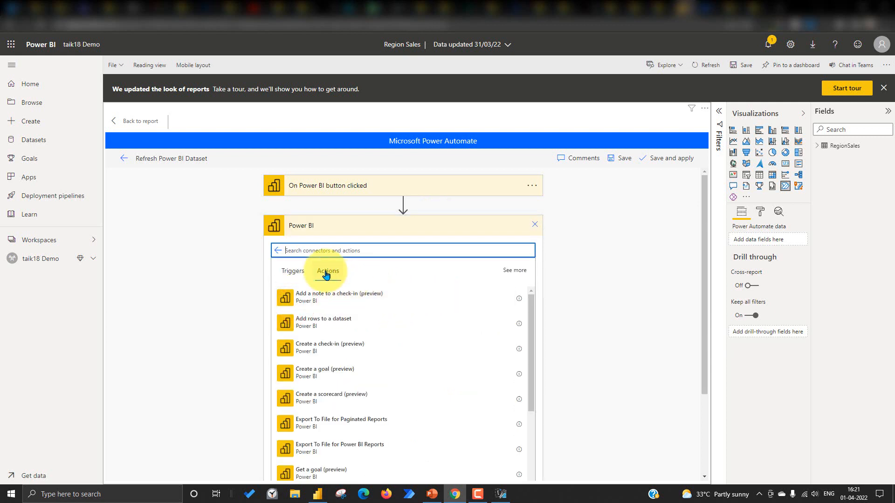
pyautogui.write('refreh')
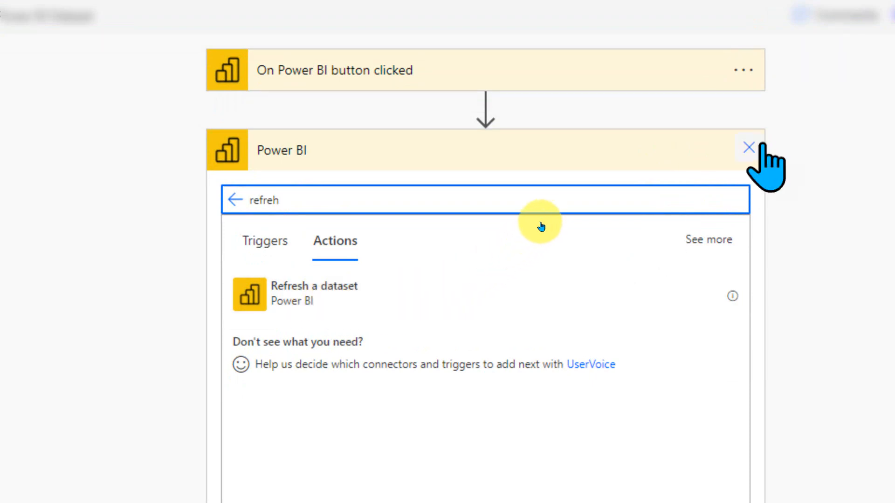
pyautogui.click(307, 294)
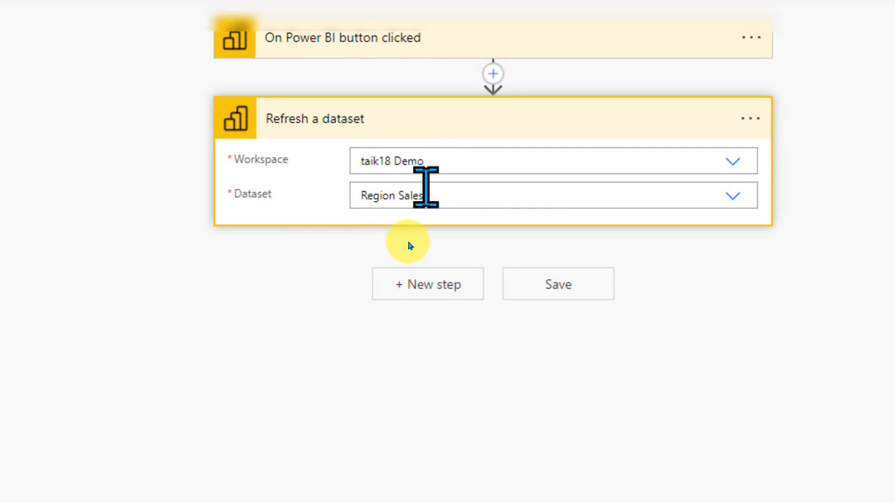
pyautogui.click(734, 161)
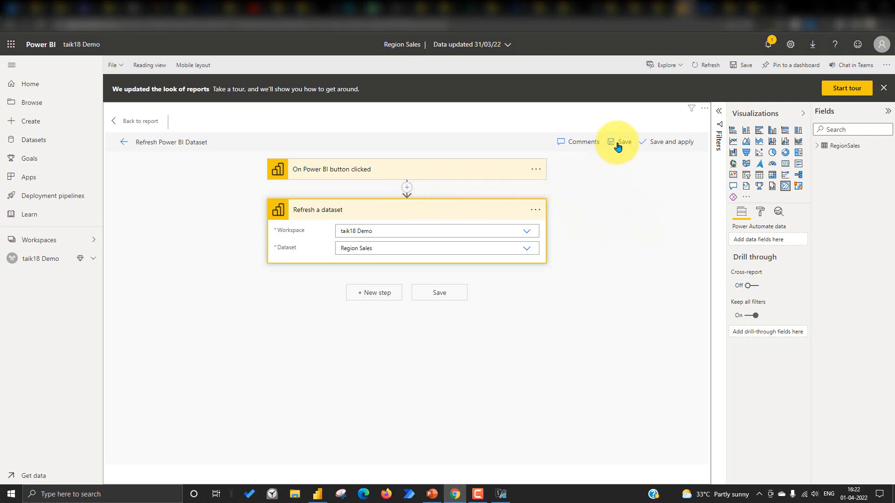
pyautogui.moveTo(181, 129)
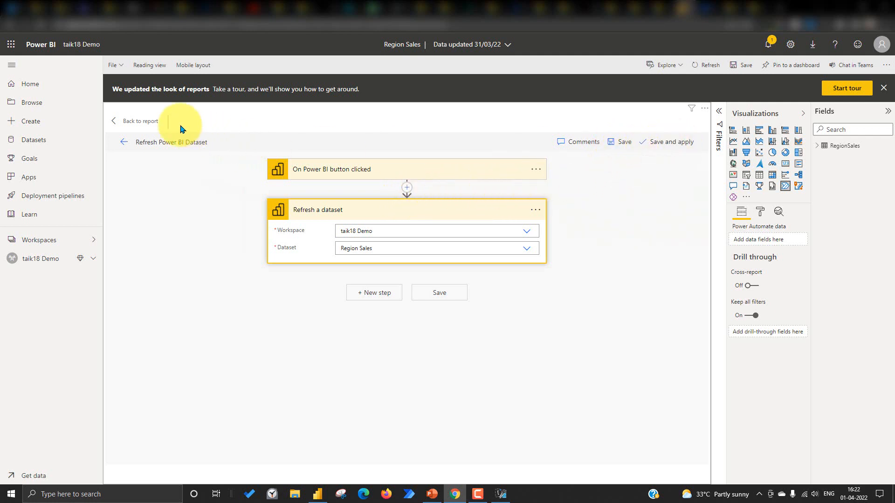
# Step: Return to the Region Sales report canvas, where the visual now shows a Run flow button
pyautogui.click(138, 122)
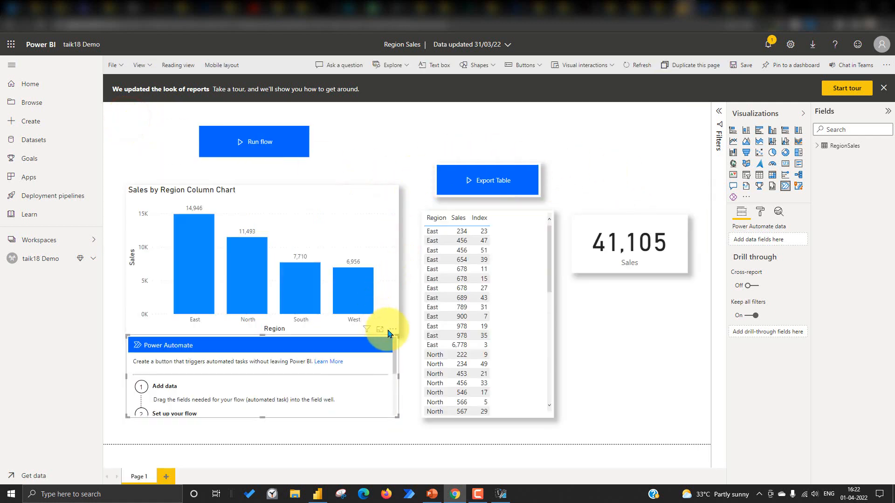
pyautogui.click(393, 329)
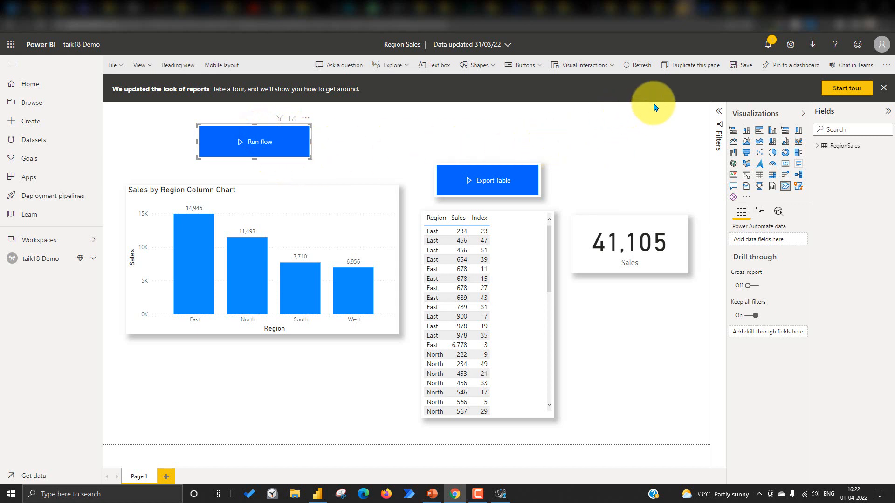
pyautogui.moveTo(200, 80)
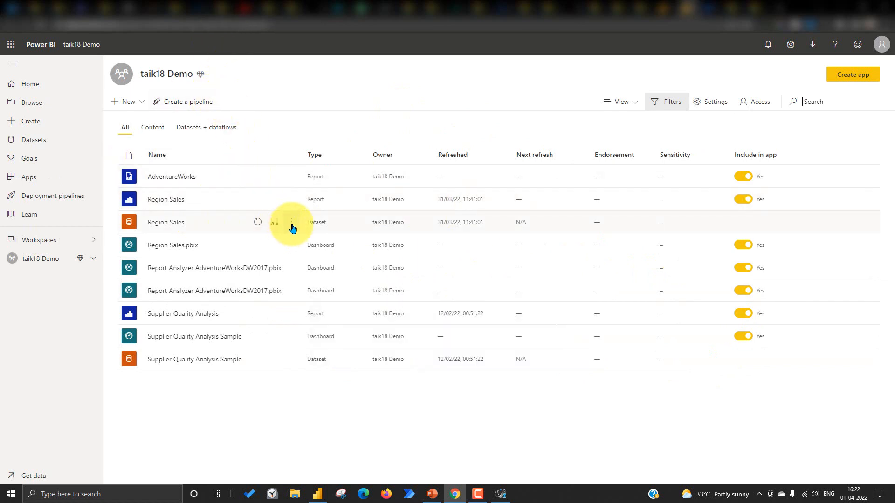
# Step: Open the Region Sales dataset settings and view its refresh history
pyautogui.click(290, 221)
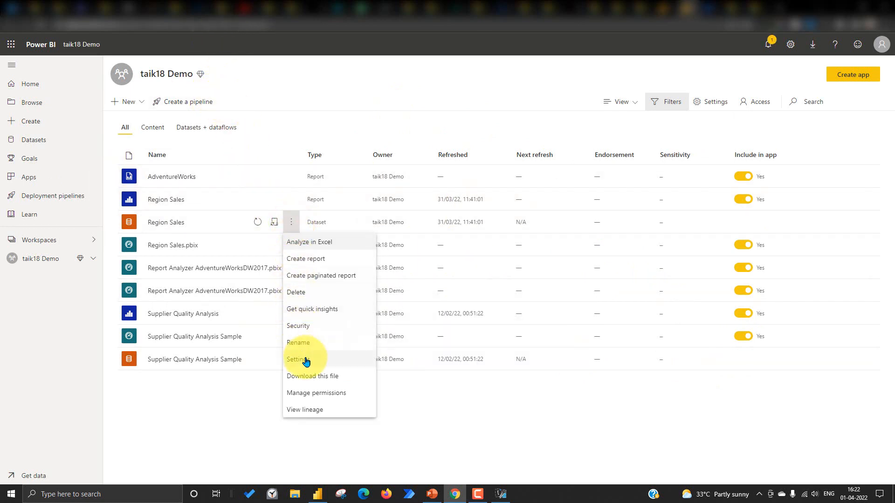
pyautogui.click(298, 359)
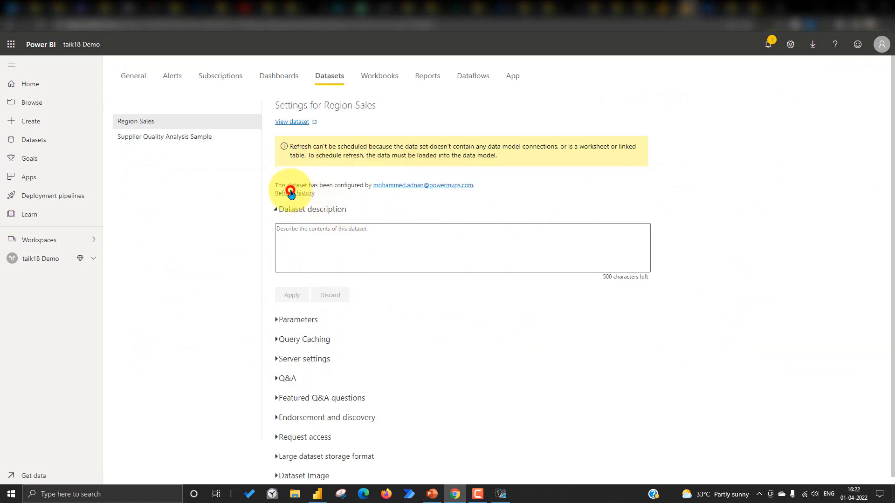
pyautogui.click(295, 193)
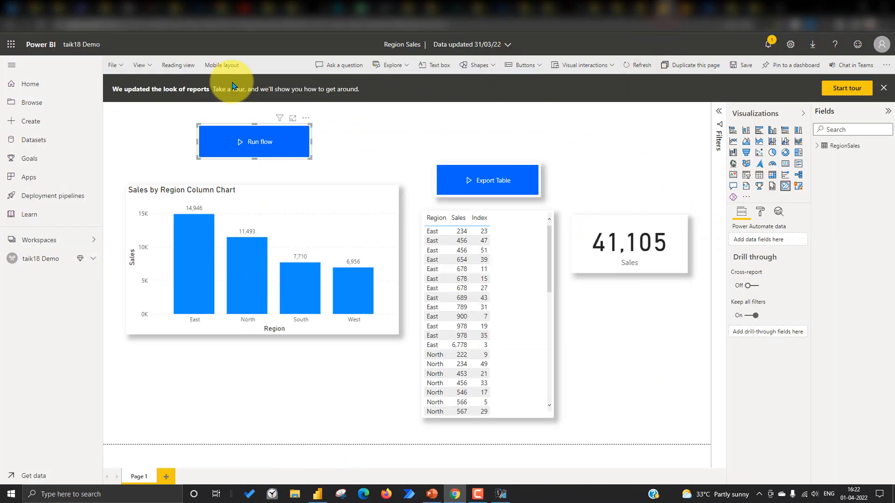
# Step: Switch to Reading view, save the report changes, and click the Run flow button
pyautogui.click(177, 65)
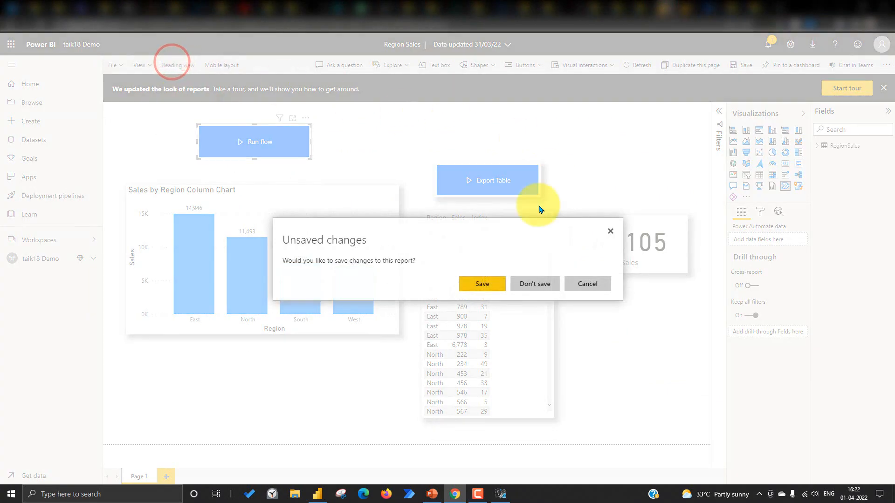
pyautogui.click(481, 284)
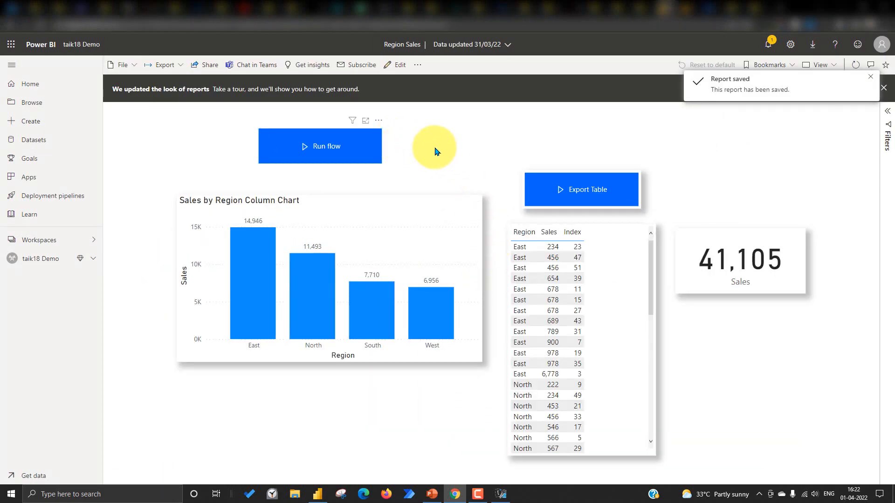
pyautogui.moveTo(305, 146)
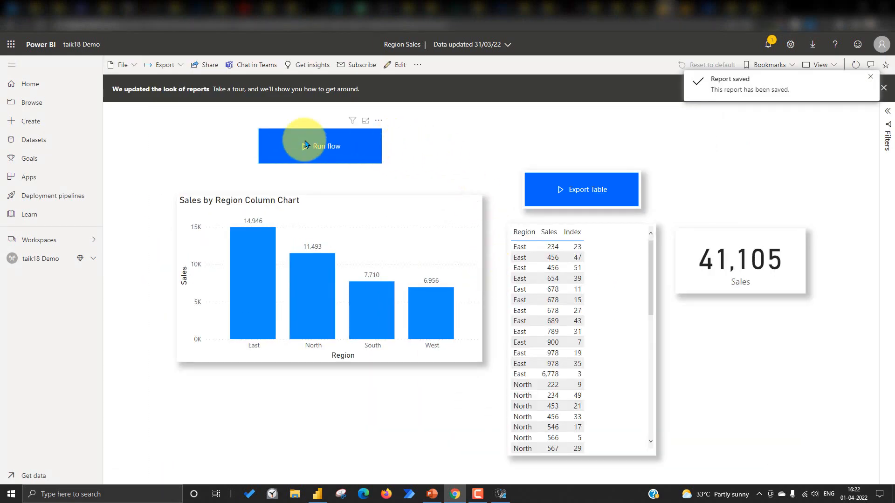
pyautogui.click(320, 146)
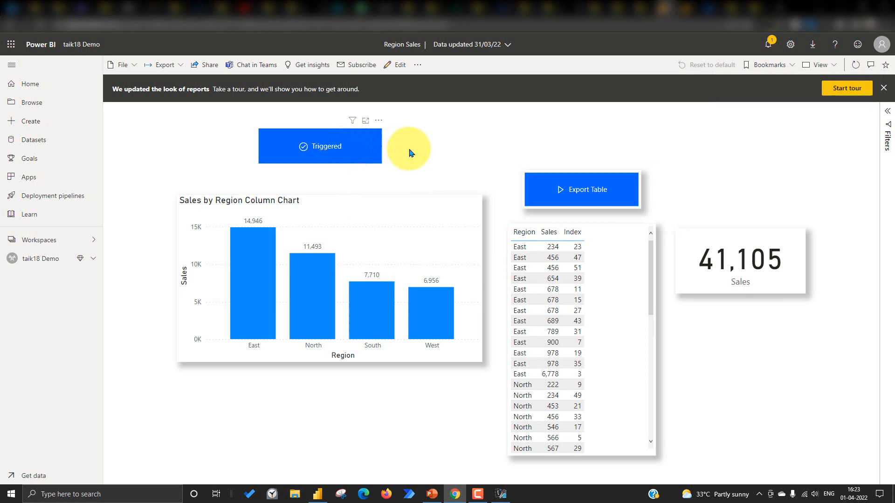
pyautogui.click(320, 146)
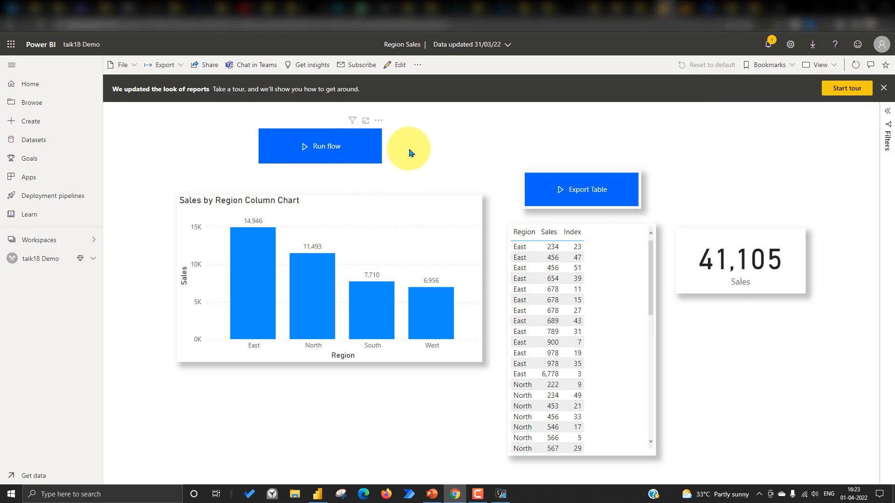
pyautogui.moveTo(360, 153)
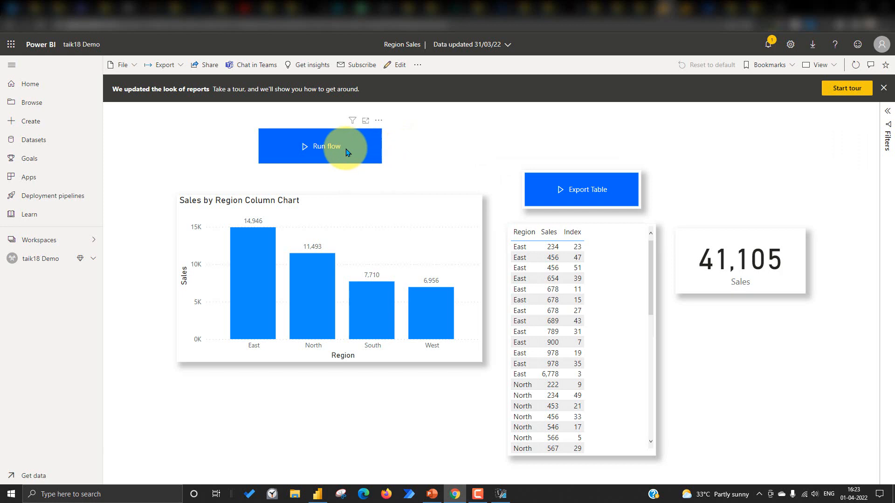
pyautogui.moveTo(706, 33)
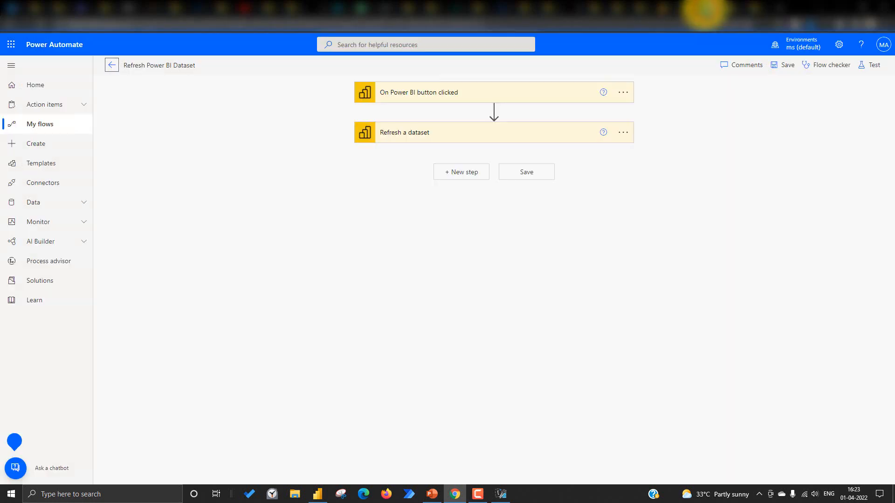
pyautogui.moveTo(112, 64)
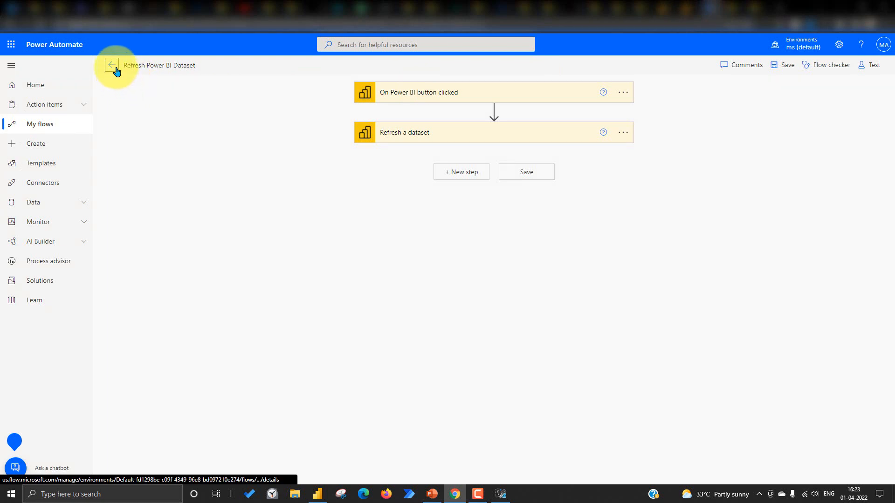
# Step: Leave the flow editor, refresh the run history and open the latest successful run
pyautogui.click(112, 65)
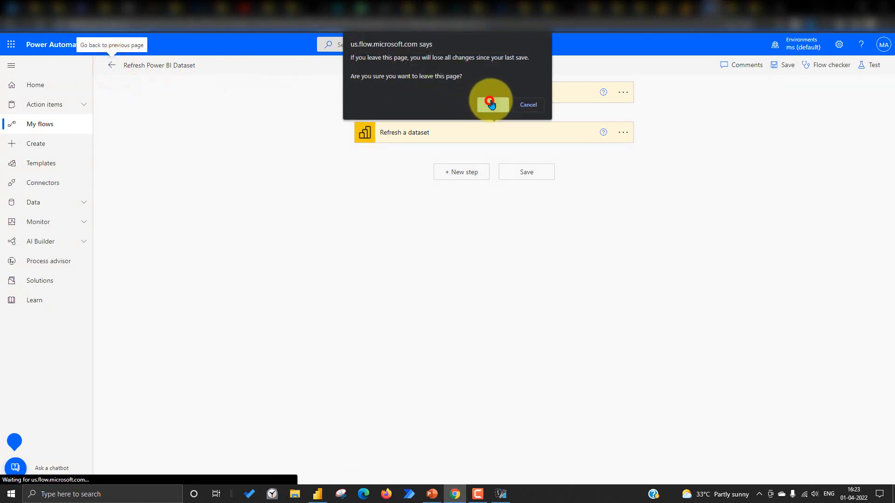
pyautogui.click(490, 105)
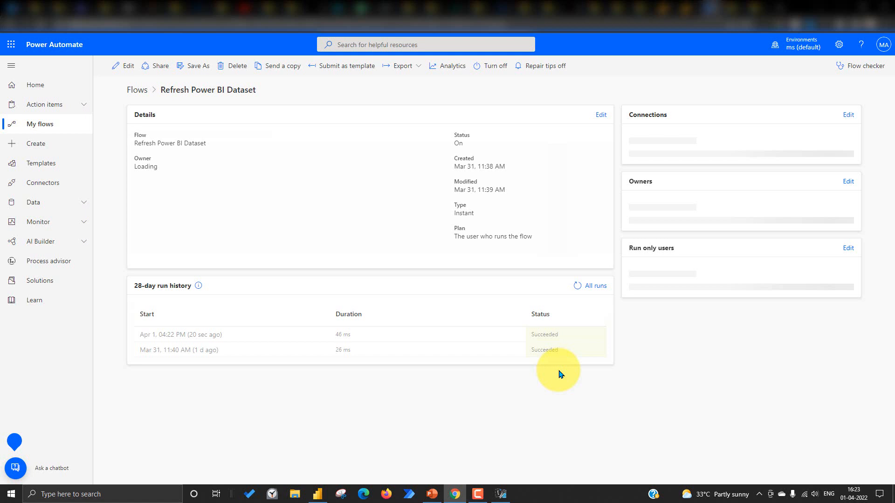
pyautogui.click(575, 286)
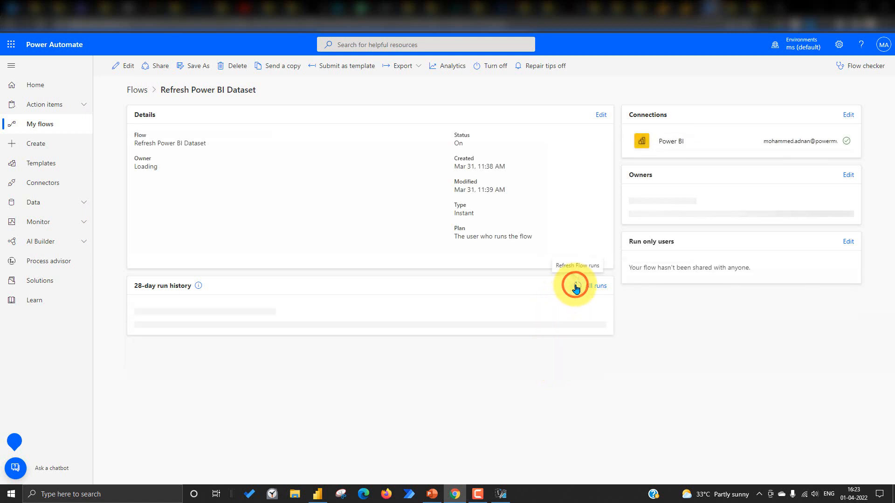
pyautogui.click(575, 285)
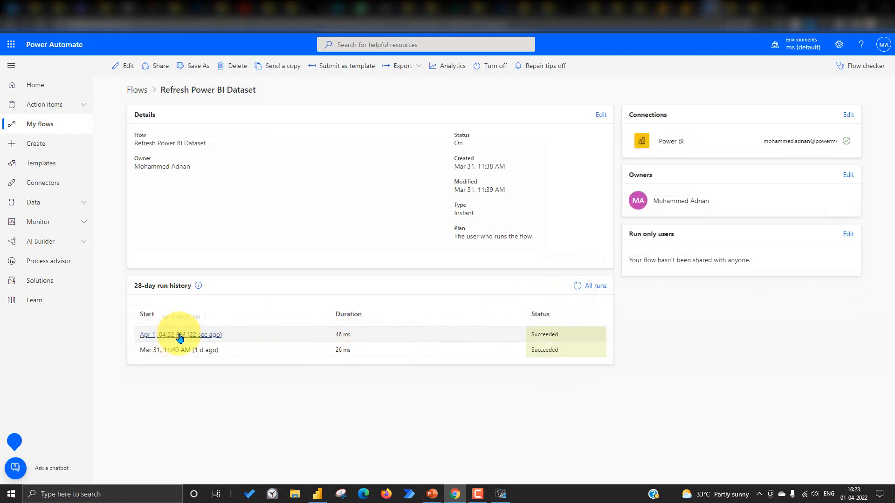
pyautogui.click(179, 334)
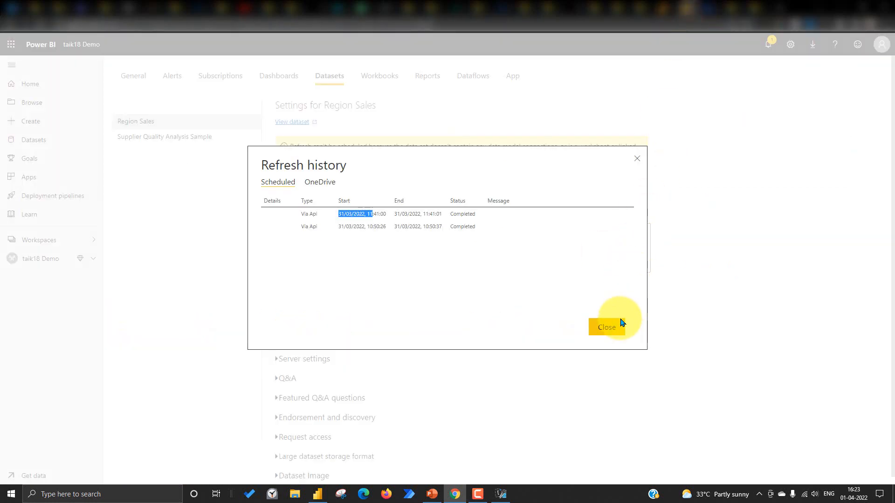
# Step: Close the Region Sales refresh history dialog after reviewing its entries
pyautogui.click(320, 181)
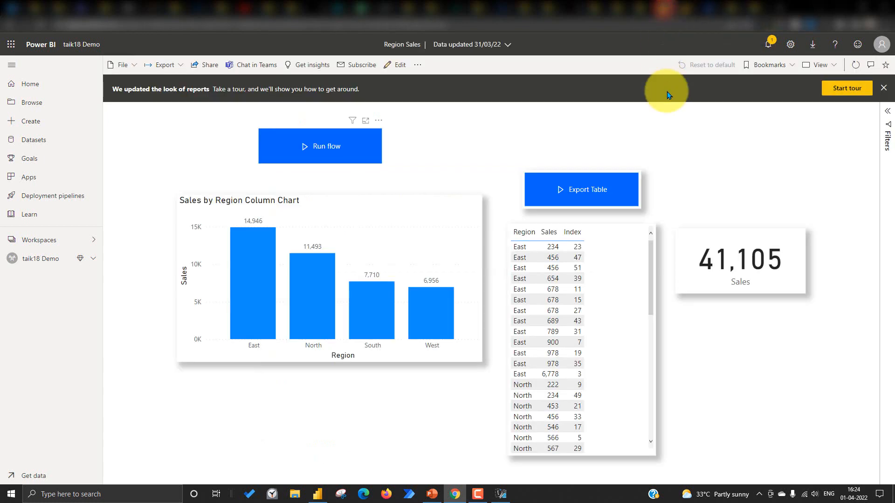
pyautogui.moveTo(668, 98)
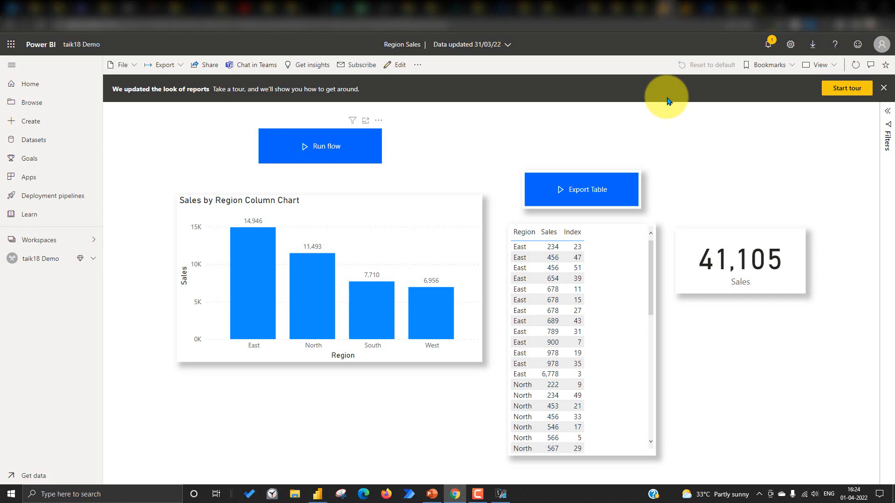
pyautogui.click(581, 190)
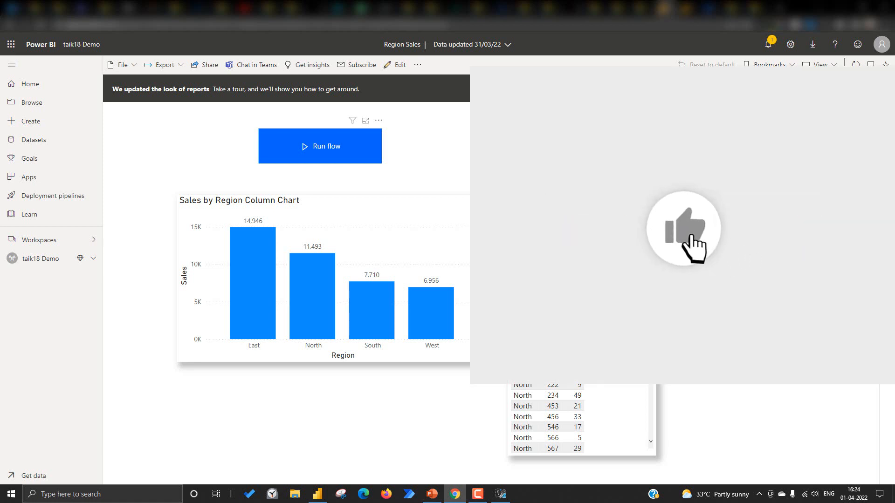
pyautogui.click(683, 229)
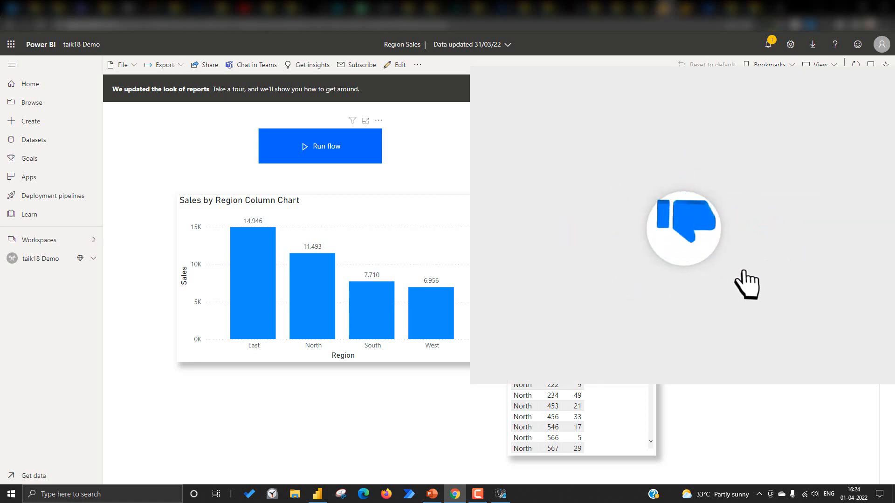